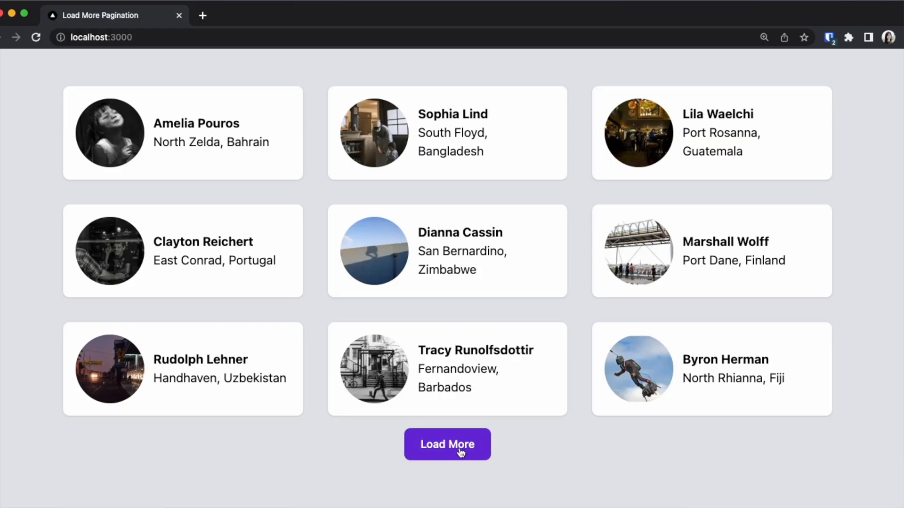
Show the load-more-pagination repository on its starter branch in GitHub
left_click(447, 445)
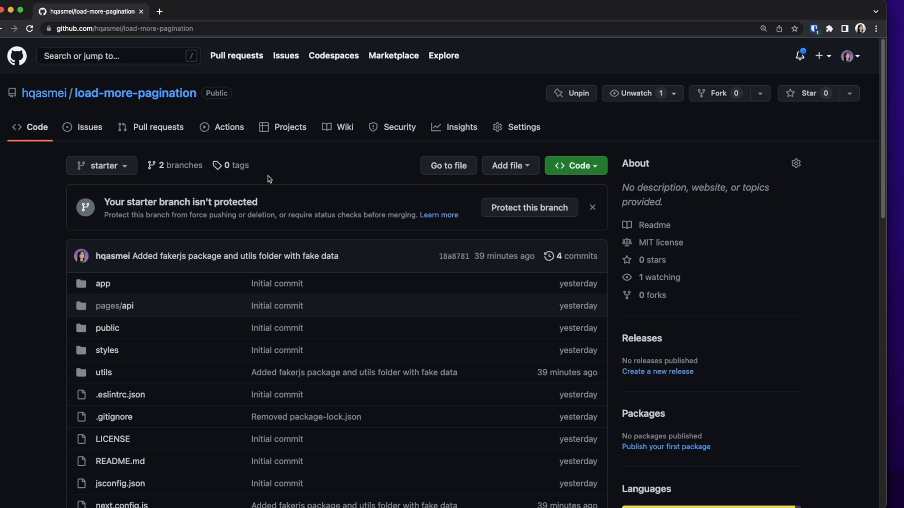
left_click(102, 166)
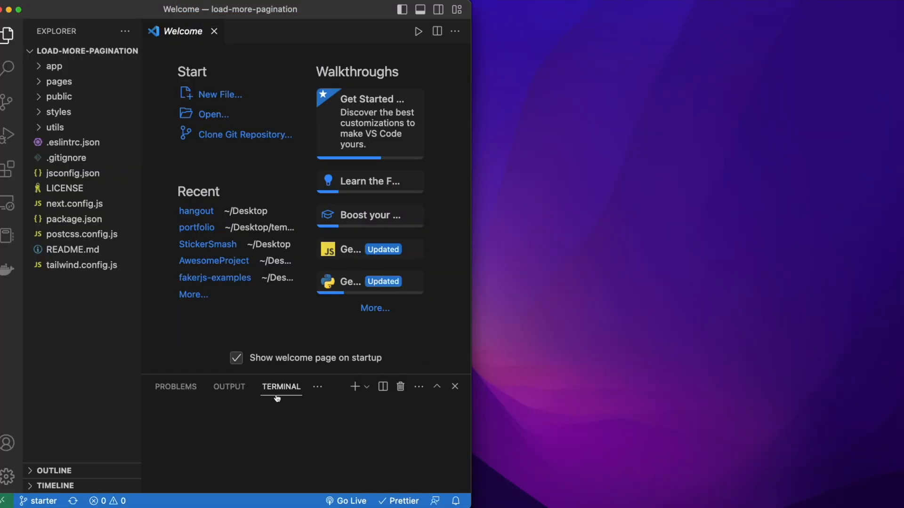
Run npm install and npm run dev in the integrated terminal to serve localhost:3000
type("np")
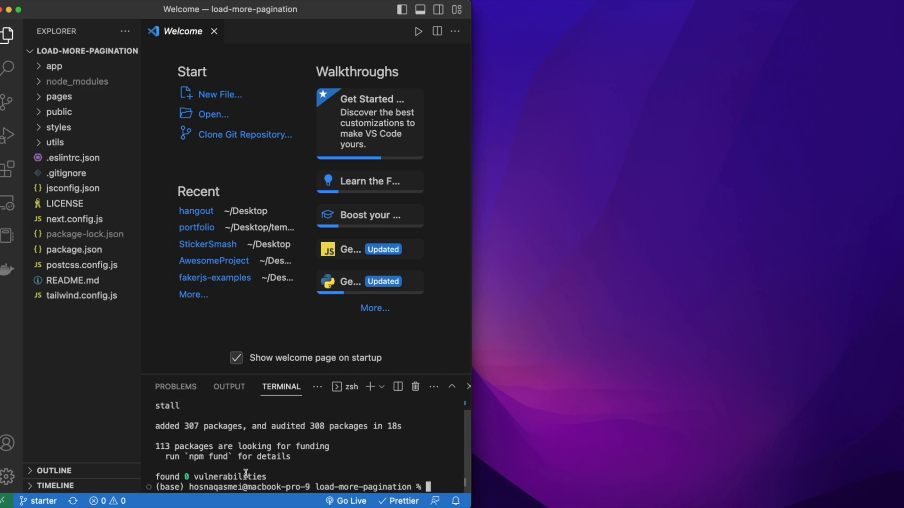
type("n")
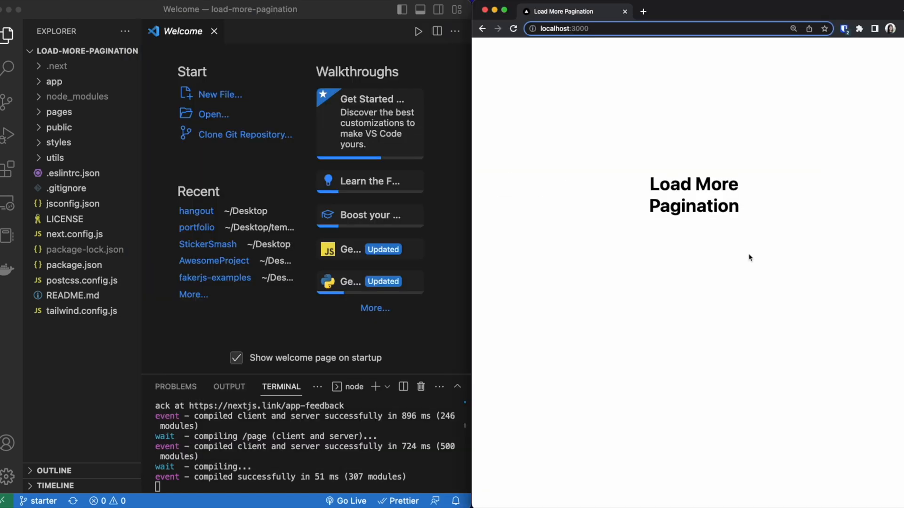
mouse_move(274, 466)
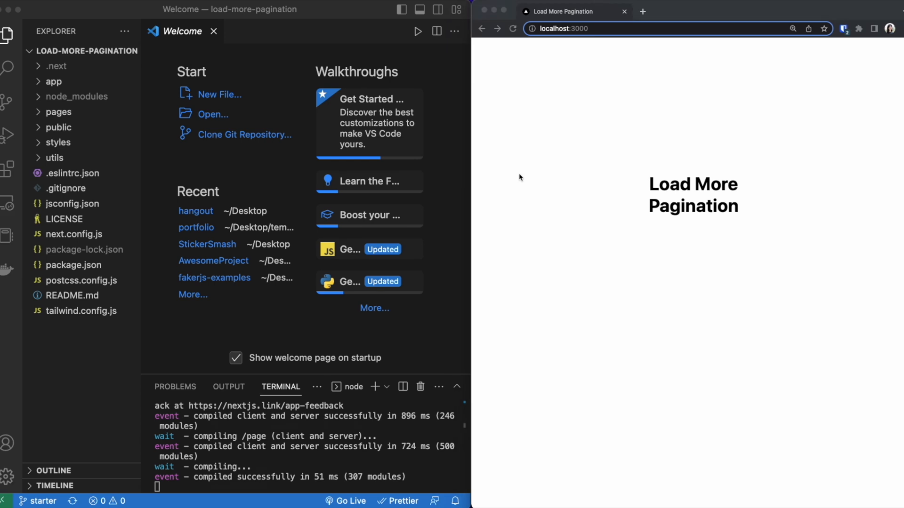
Make page.jsx a "use client" component importing React, useState and useEffect, with a useEffect calling setData()
left_click(54, 81)
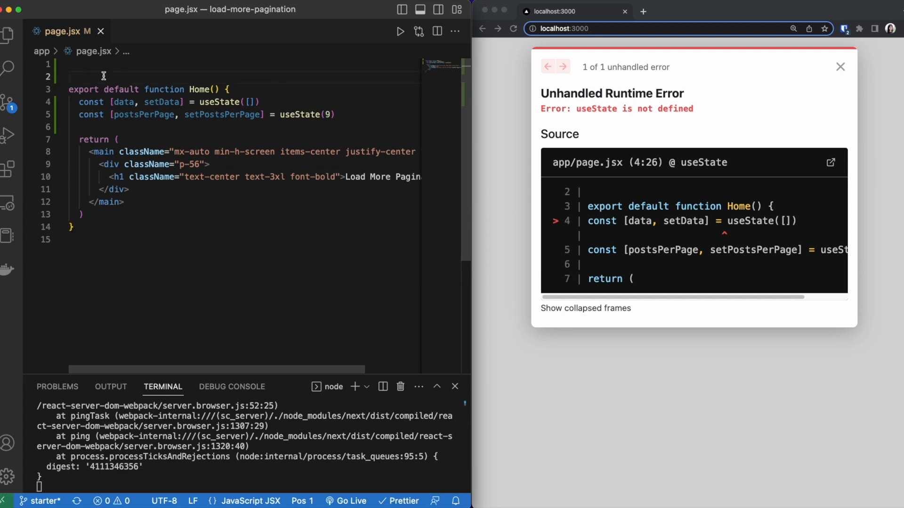
type("import React, { useState } from \"react\"")
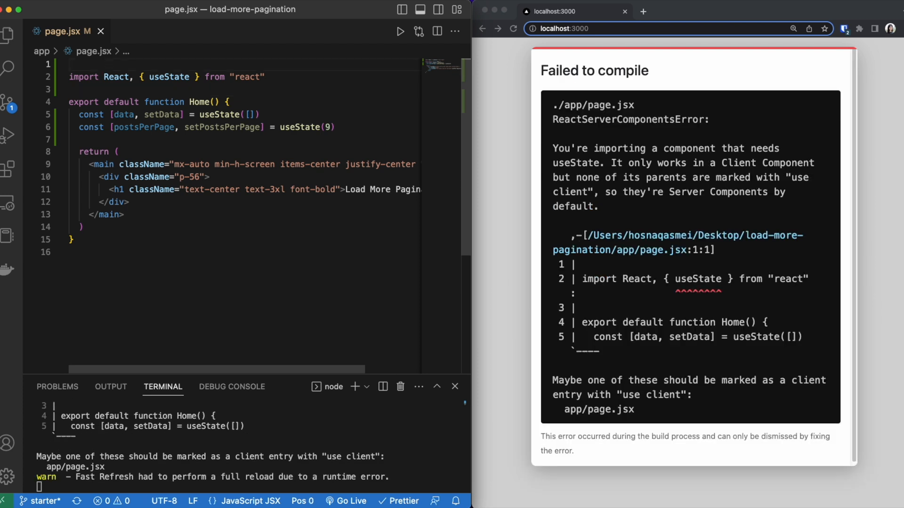
type("\"use client")
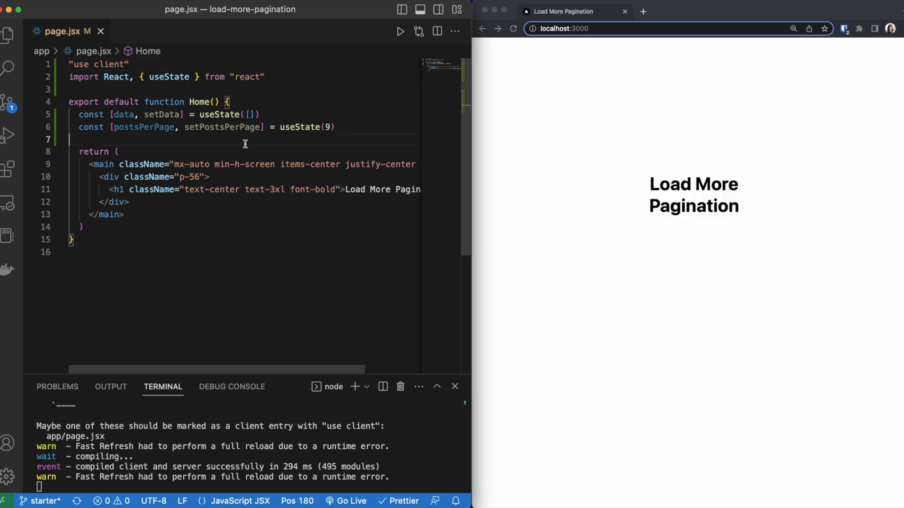
type("useEffect(() => {")
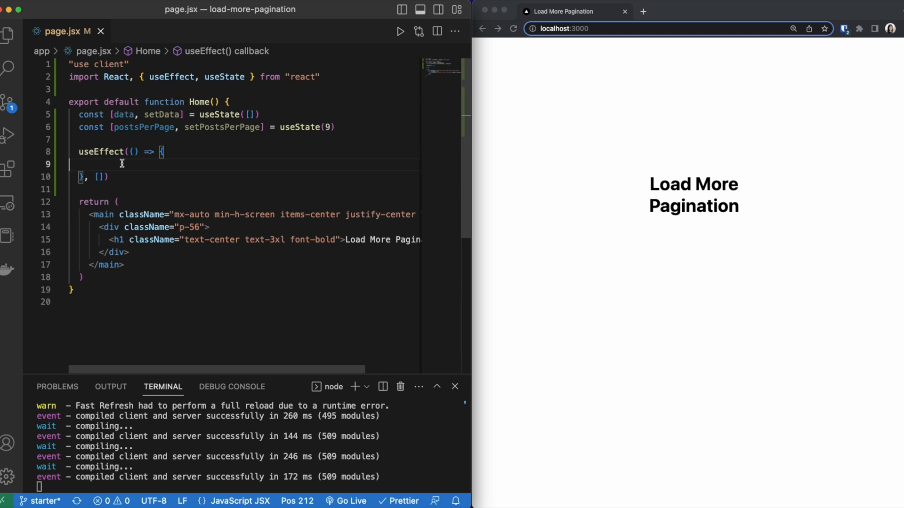
type("setData()")
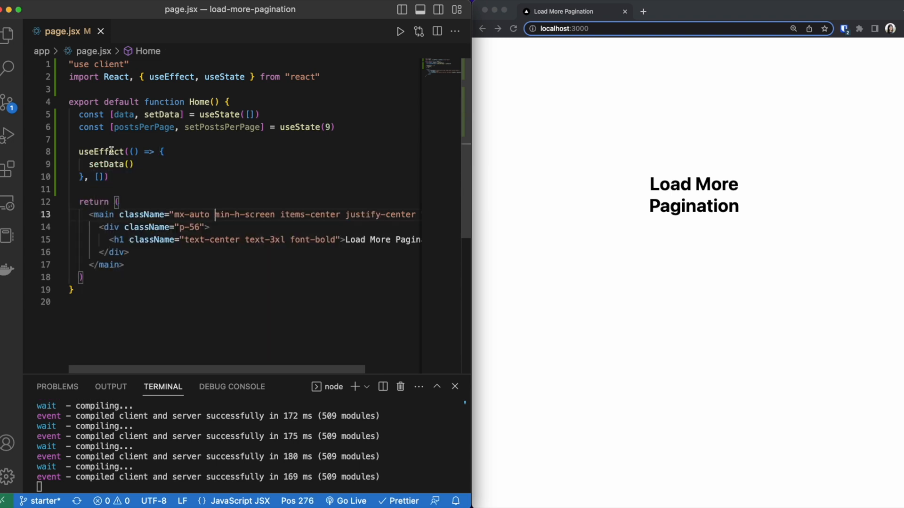
mouse_move(170, 77)
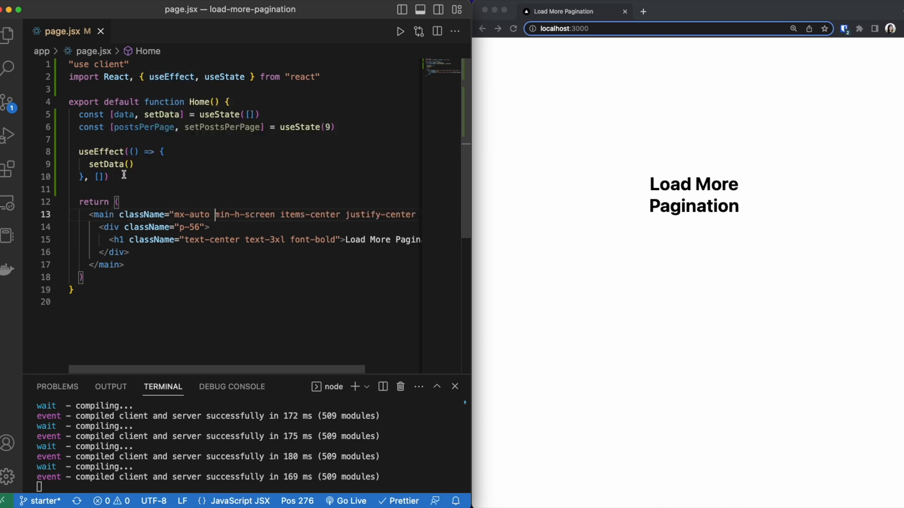
left_click(8, 35)
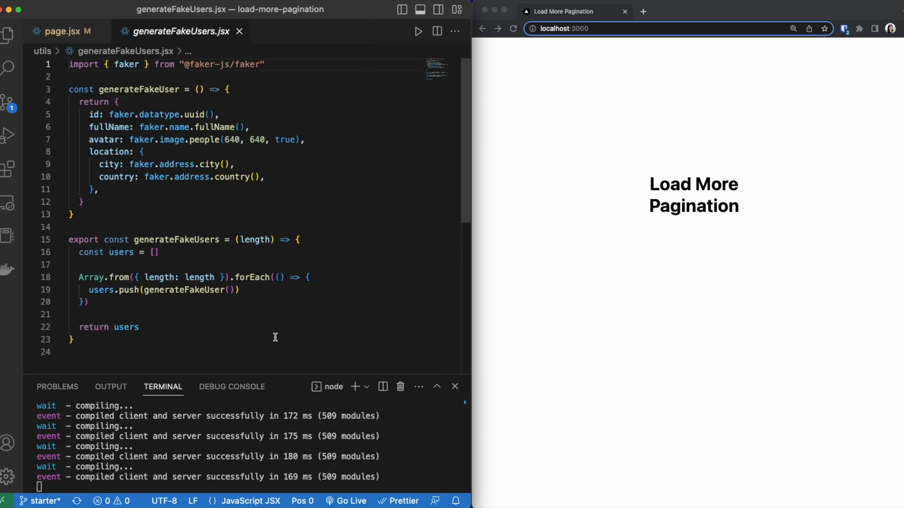
mouse_move(233, 269)
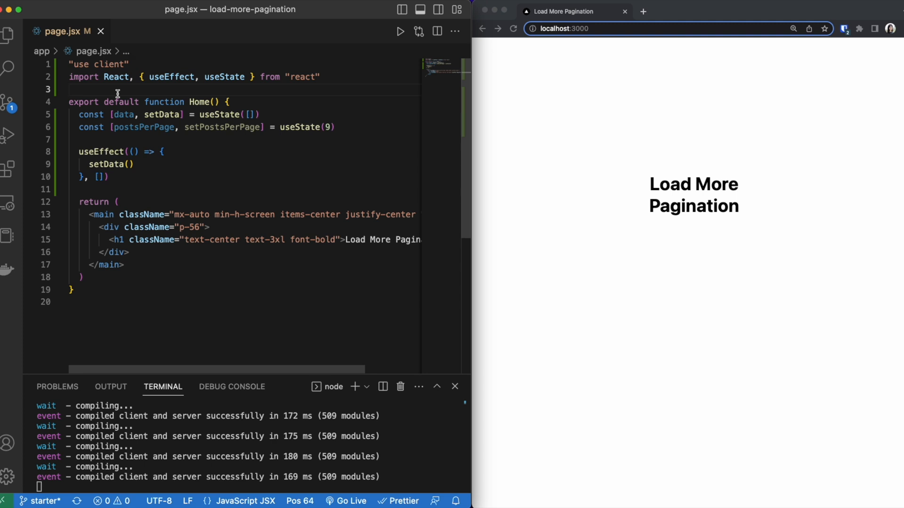
Import generateFakeUsers, fill data with generateFakeUsers(30), and derive lastPostIndex from postsPerPage
type("import { generateFakeUsers } from \"@/utils/generateFakeUsers\"")
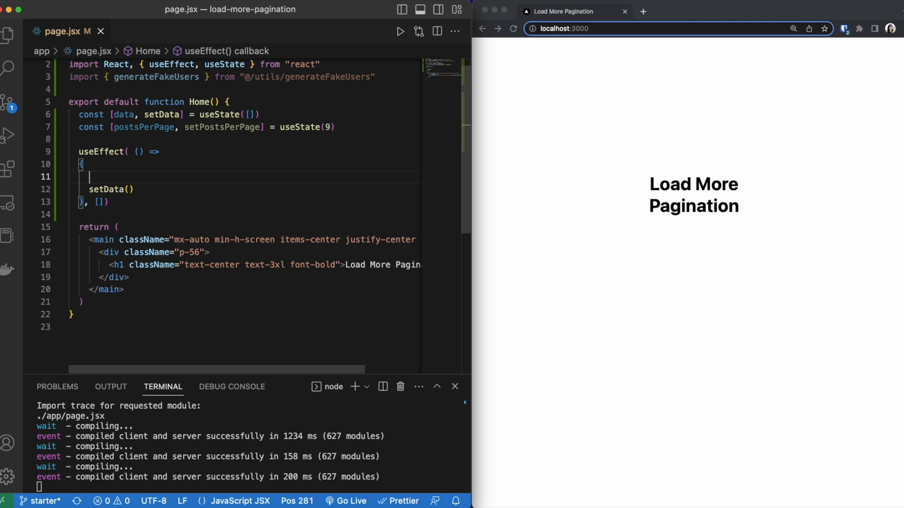
type("const dataArr = generateFakeUsers(30)")
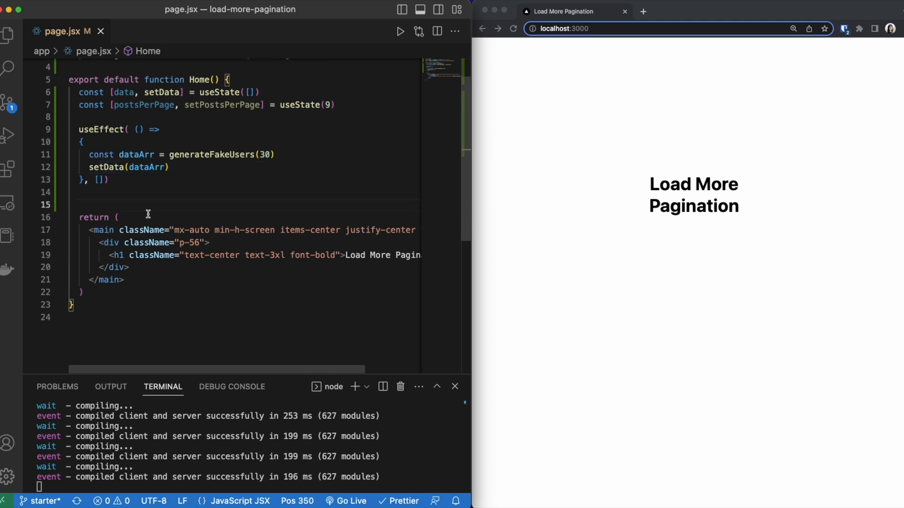
type("const lastPostIndex = postsPerPage")
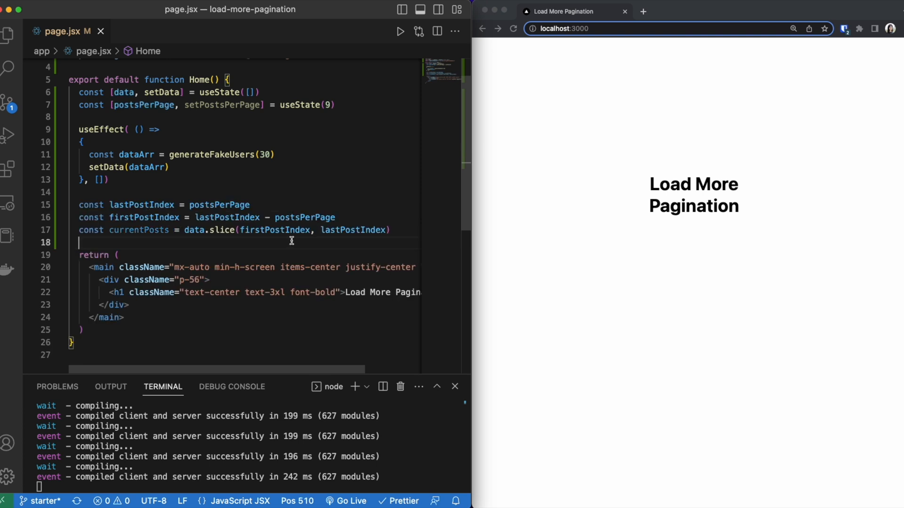
mouse_move(275, 230)
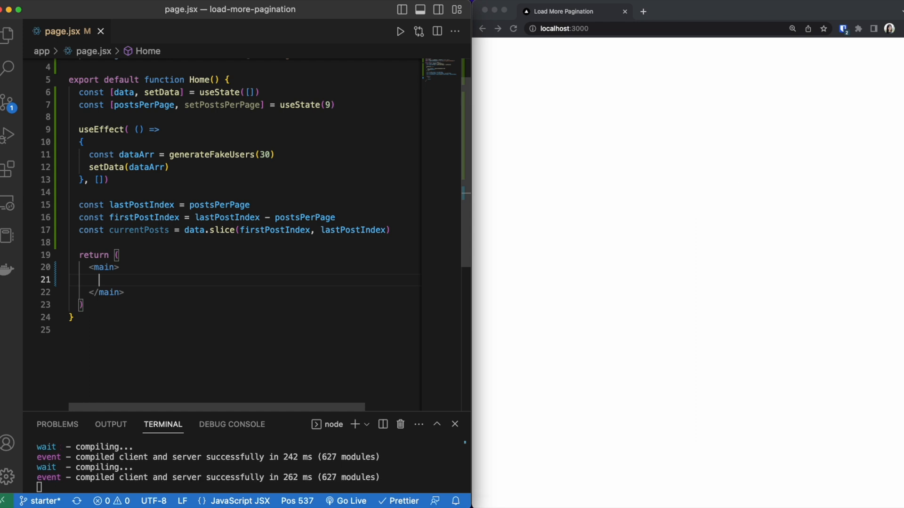
Render <Cards data={currentPosts} /> and <Pagination /> inside main in page.jsx
type("<")
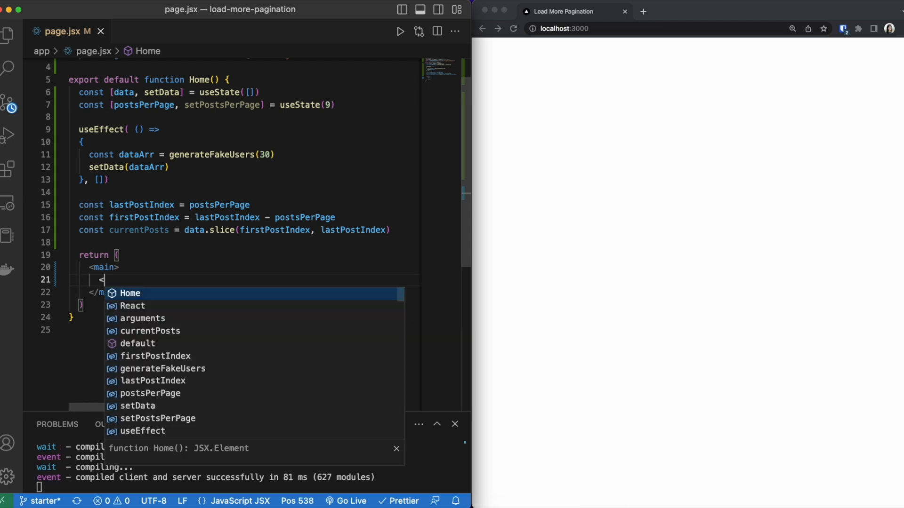
type("Card")
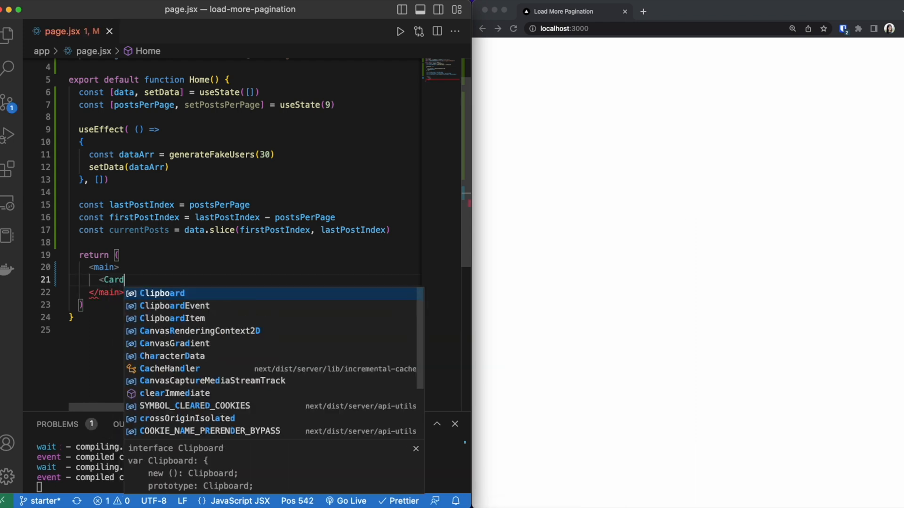
type("s />")
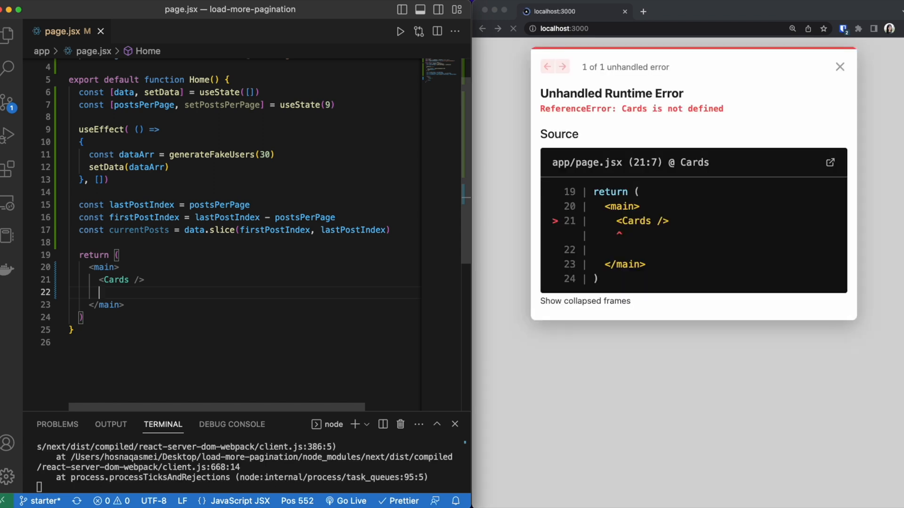
type("<Pagination />")
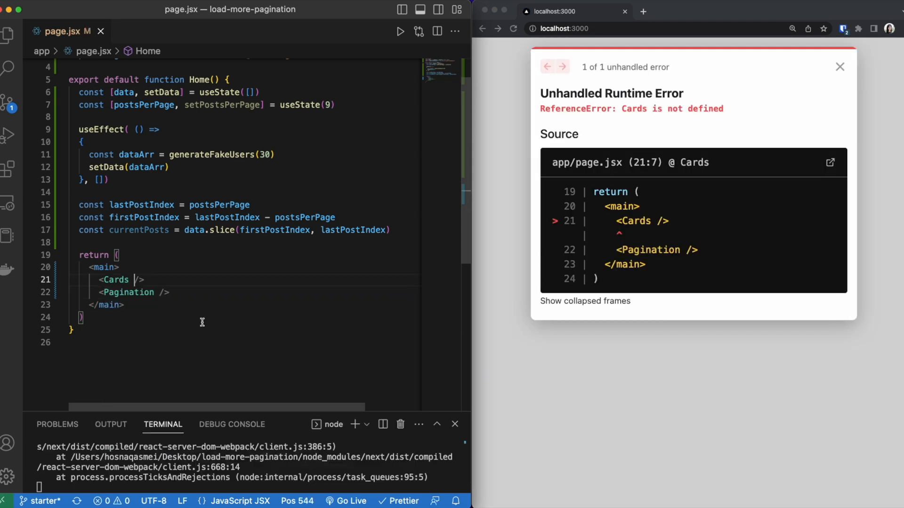
type("data")
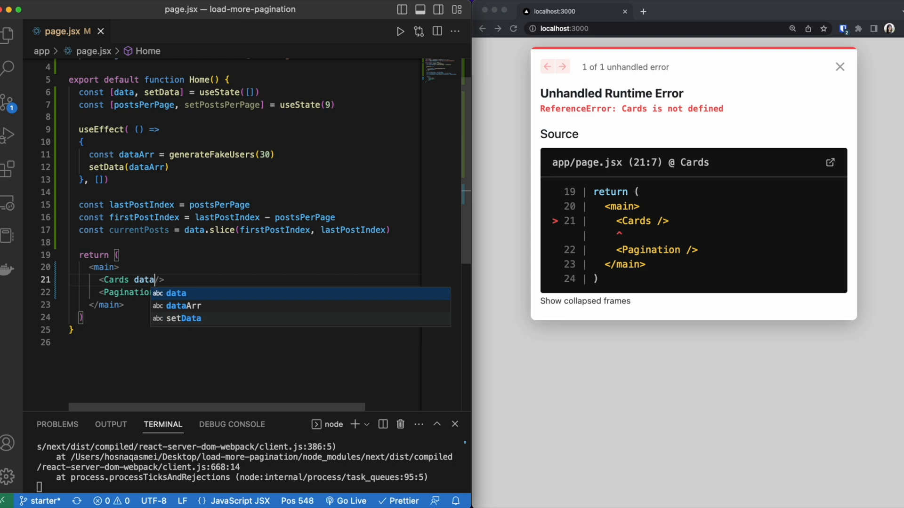
type("={")
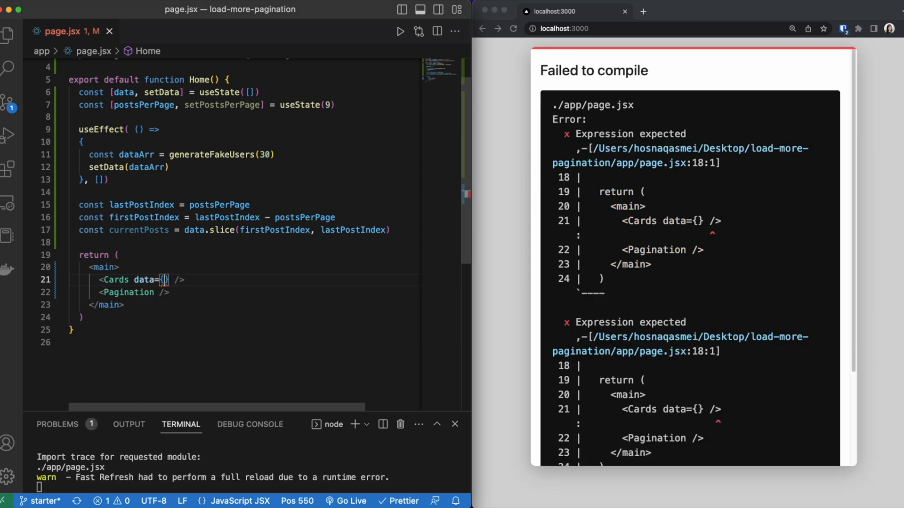
type("cure")
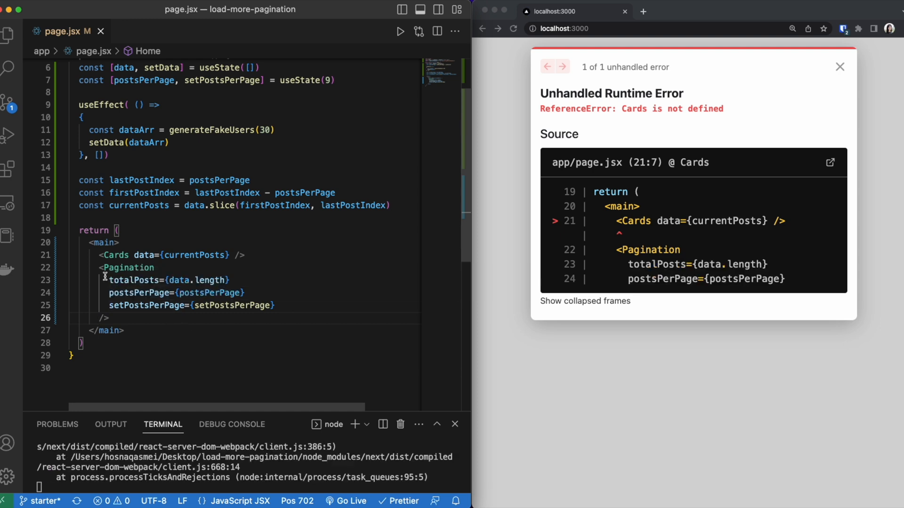
mouse_move(134, 280)
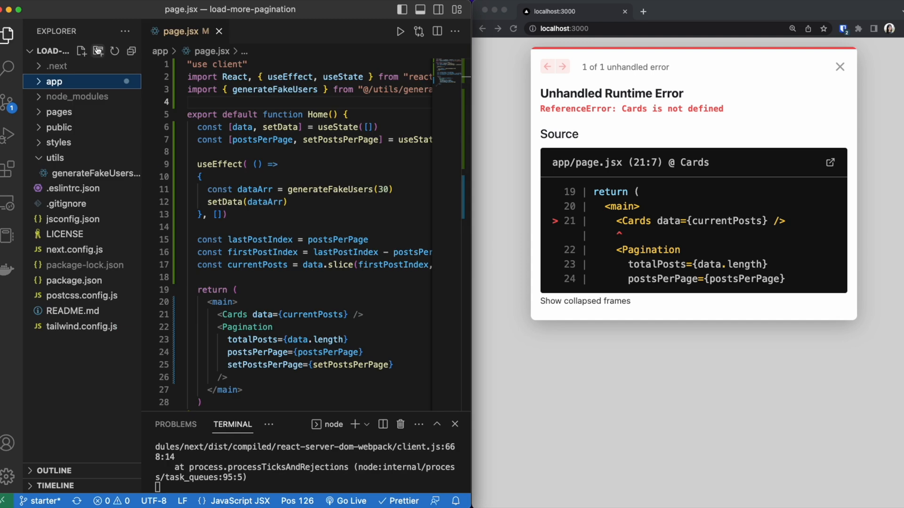
Create a components folder with a new file and bring up Card.jsx
left_click(98, 51)
type("components")
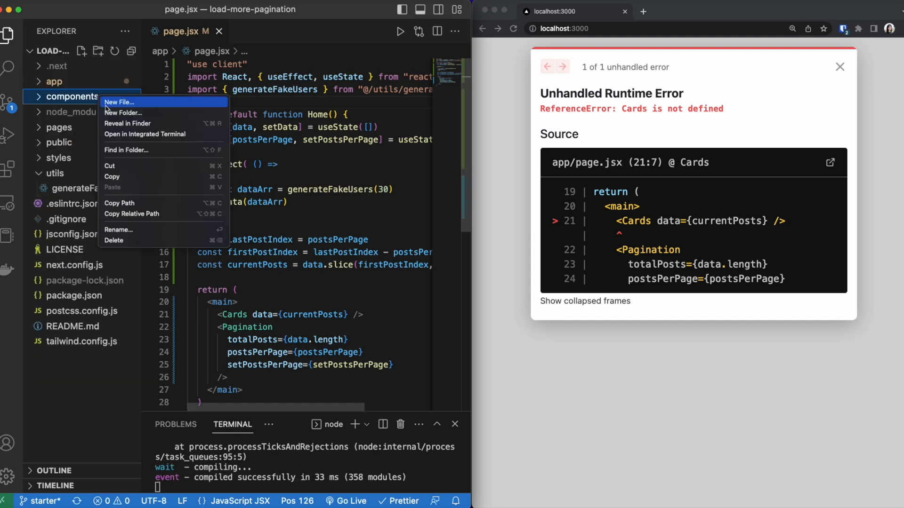
left_click(120, 102)
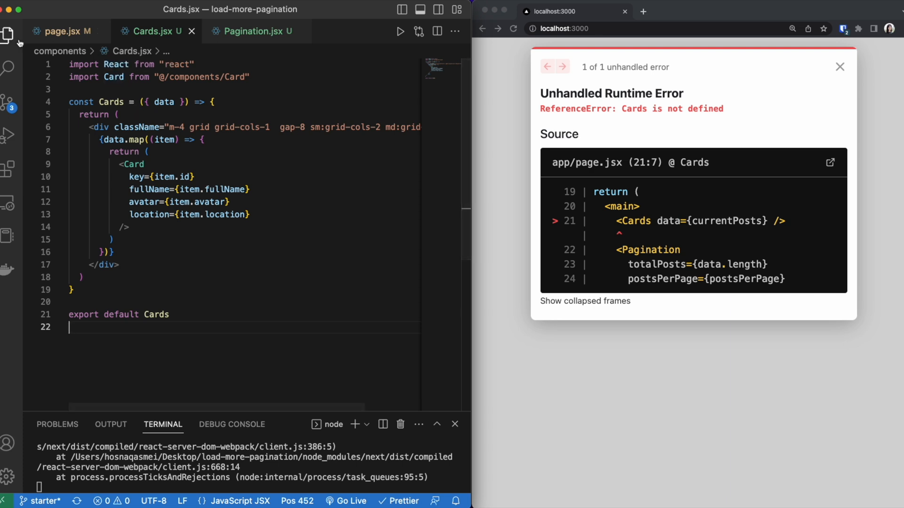
left_click(8, 37)
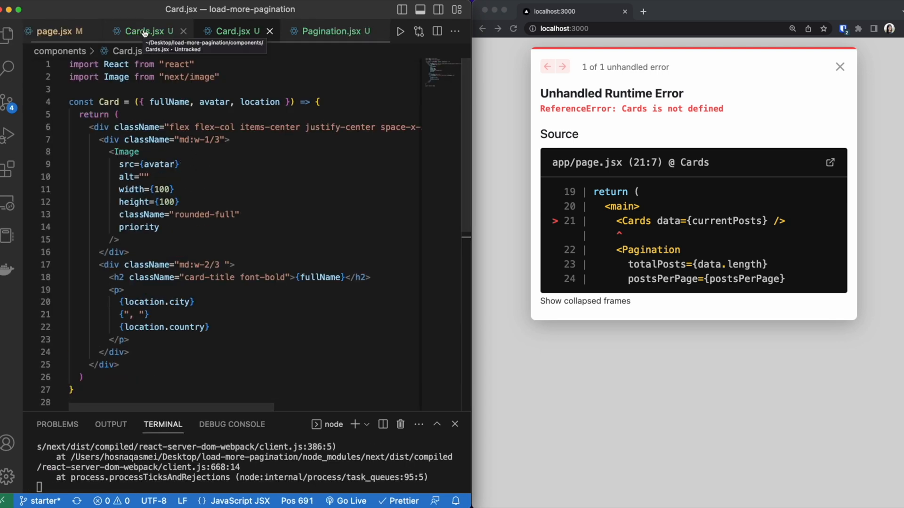
Switch between Cards.jsx and Card.jsx to read their markup and class names
left_click(146, 30)
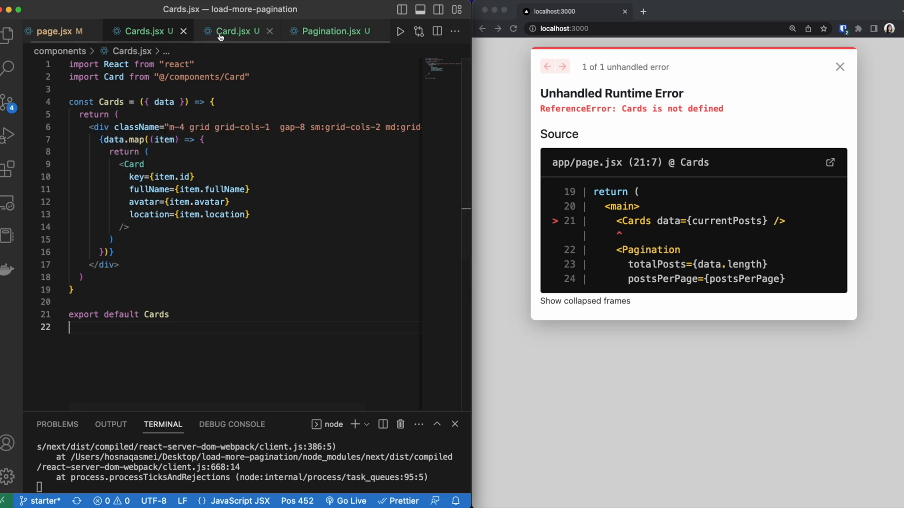
left_click(231, 32)
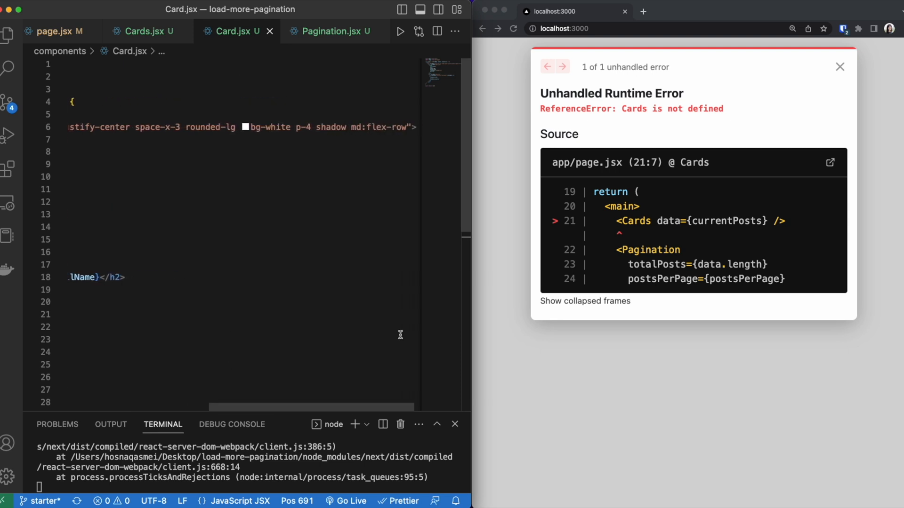
mouse_move(227, 367)
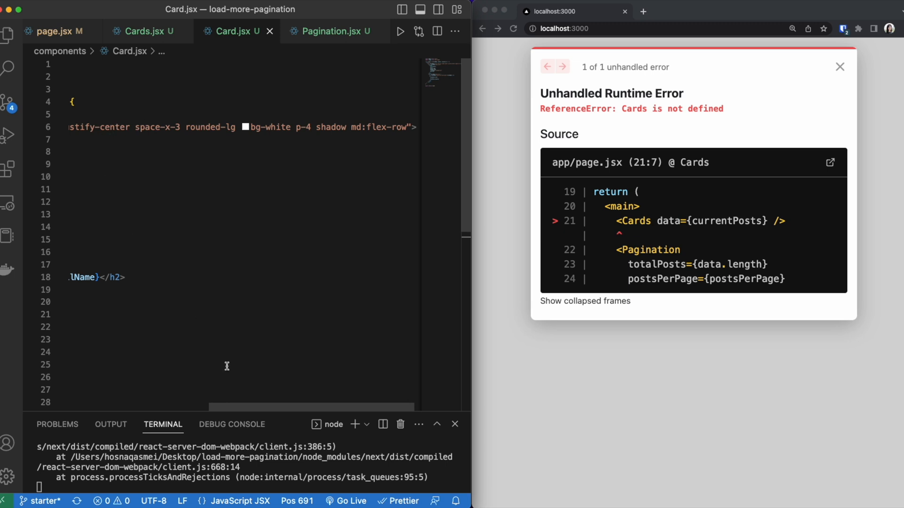
left_click(144, 30)
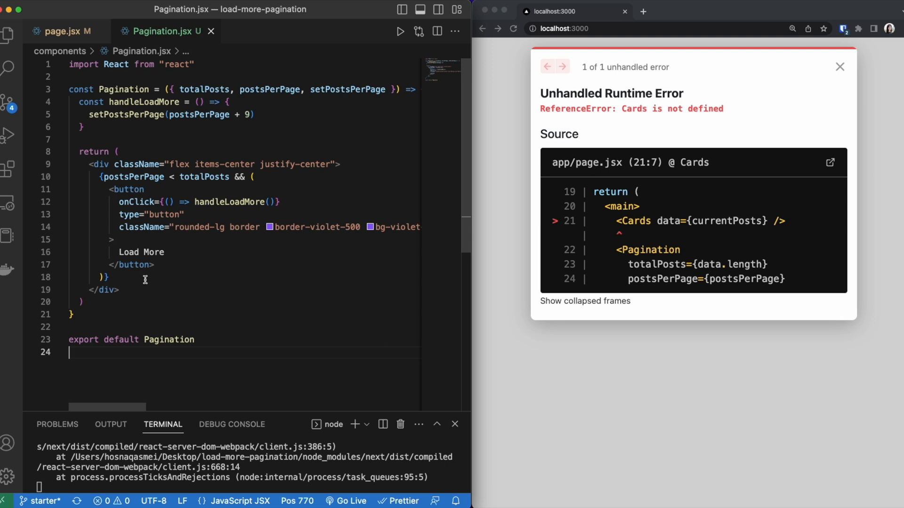
mouse_move(102, 193)
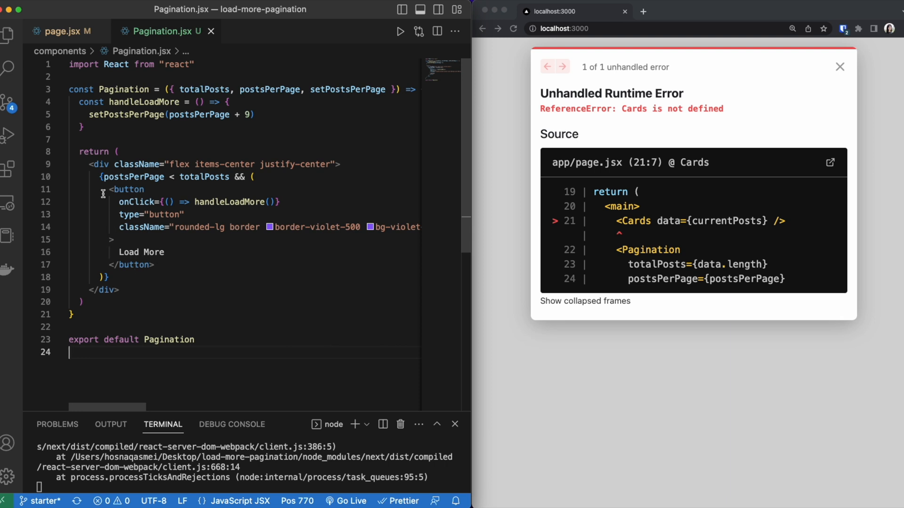
mouse_move(334, 165)
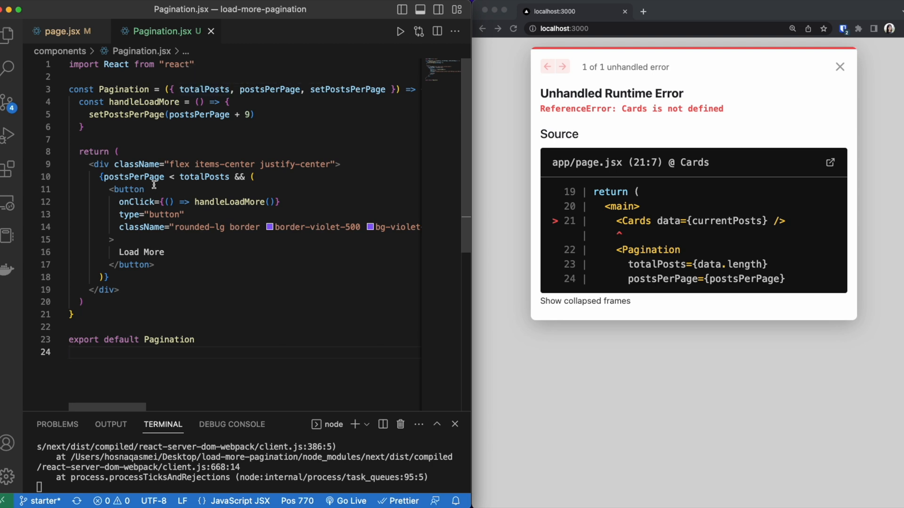
mouse_move(133, 177)
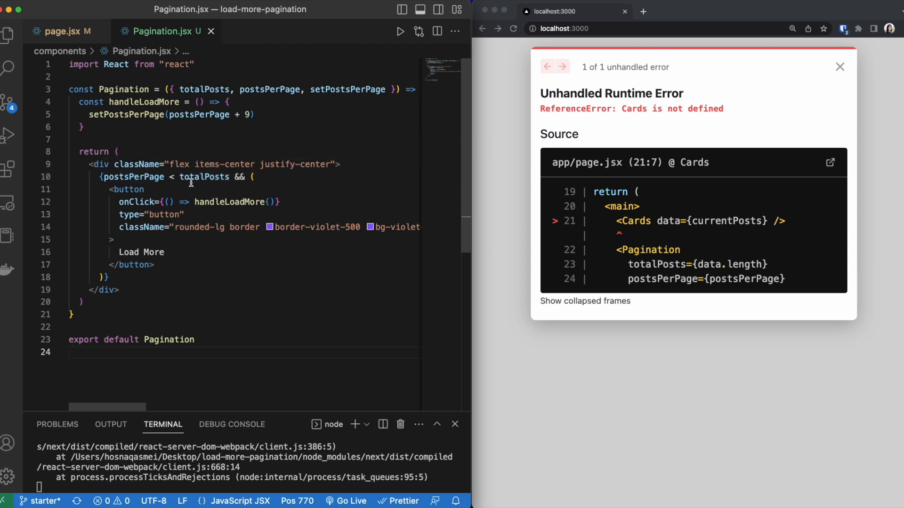
mouse_move(211, 180)
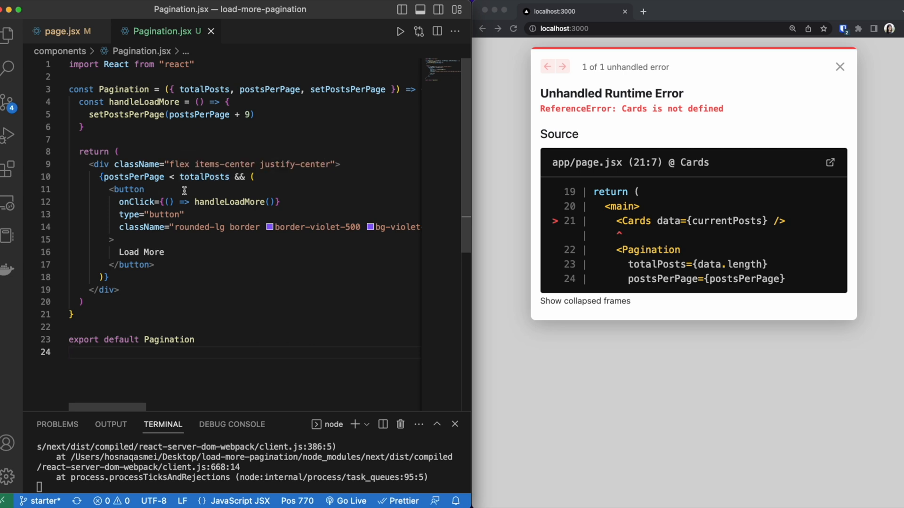
mouse_move(218, 201)
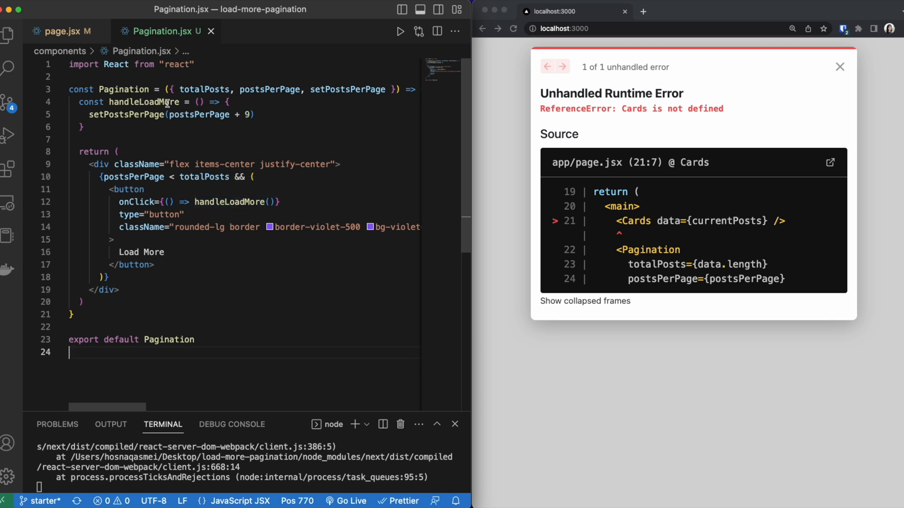
mouse_move(126, 115)
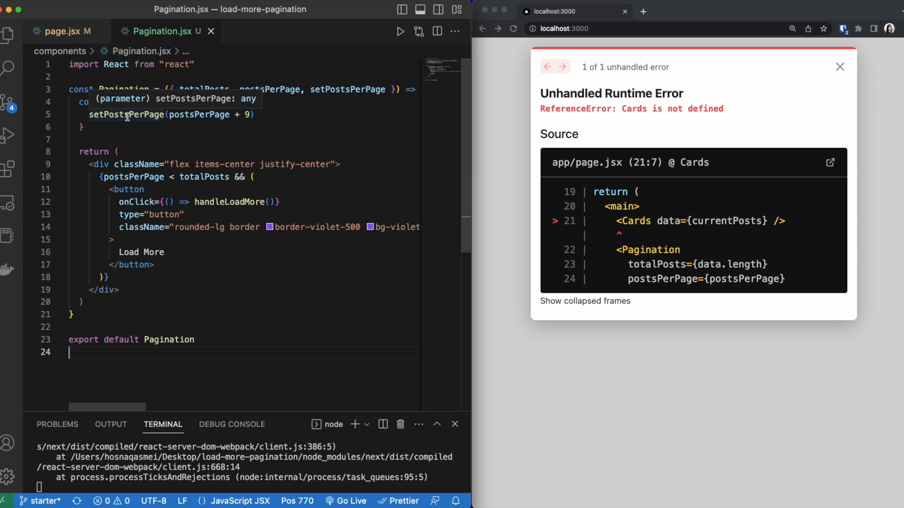
Check page.jsx briefly, then return to Pagination.jsx with its handleLoadMore code
left_click(57, 31)
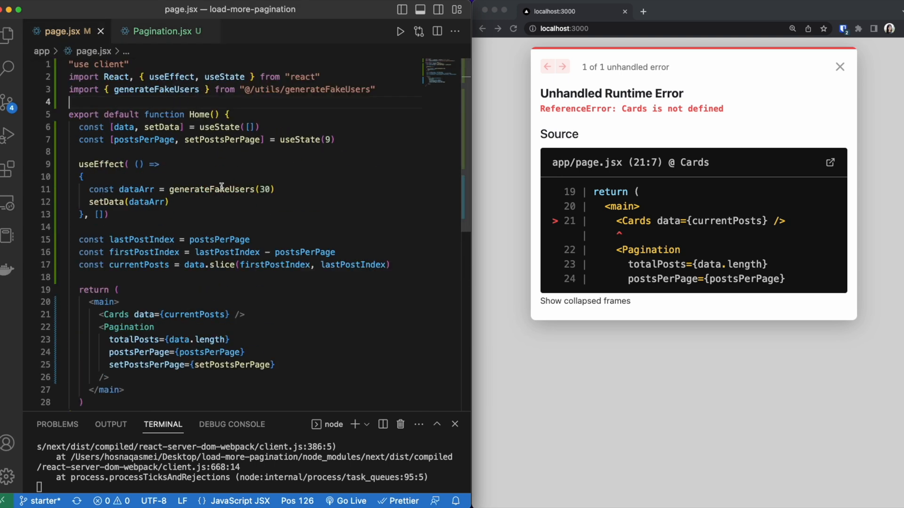
left_click(162, 31)
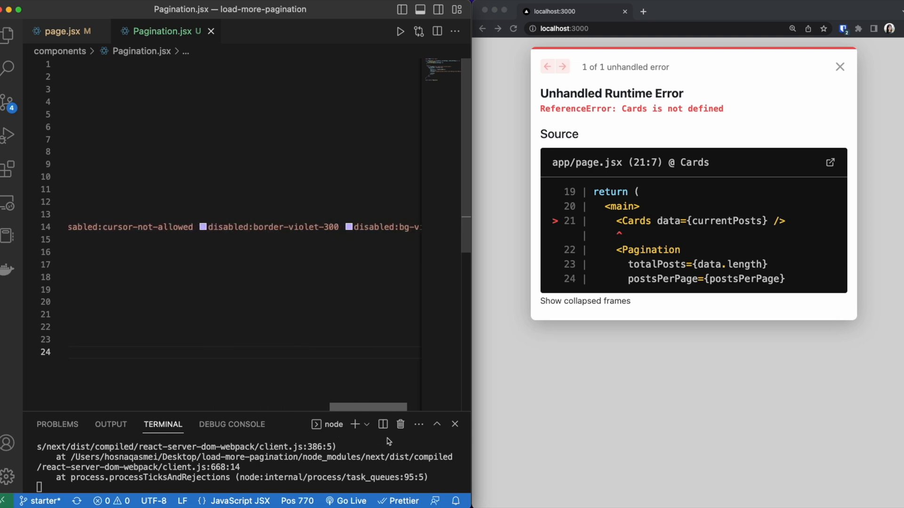
Import Cards and Pagination from @/components in page.jsx so the browser renders the card grid
left_click(61, 31)
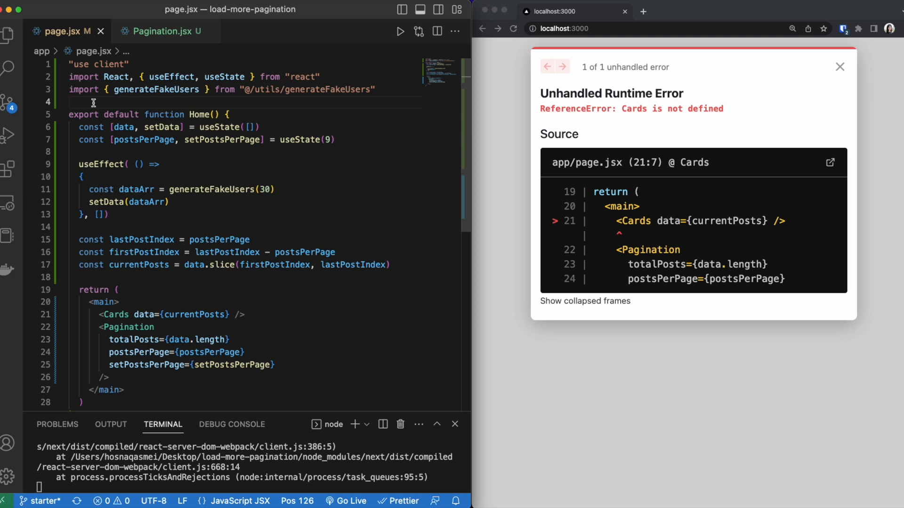
type("import Cards from \"@/components/Cards")
type("import Pagination from \"@/components/Pagination\"")
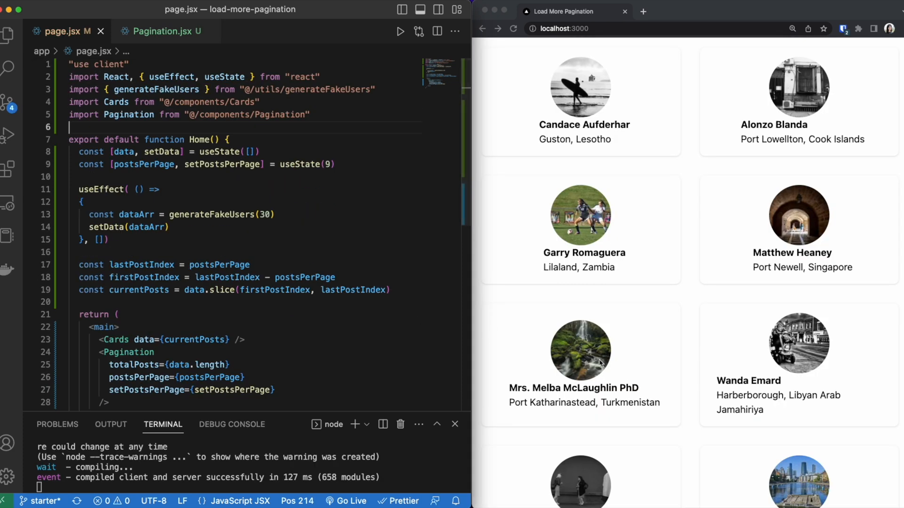
scroll("down", 3)
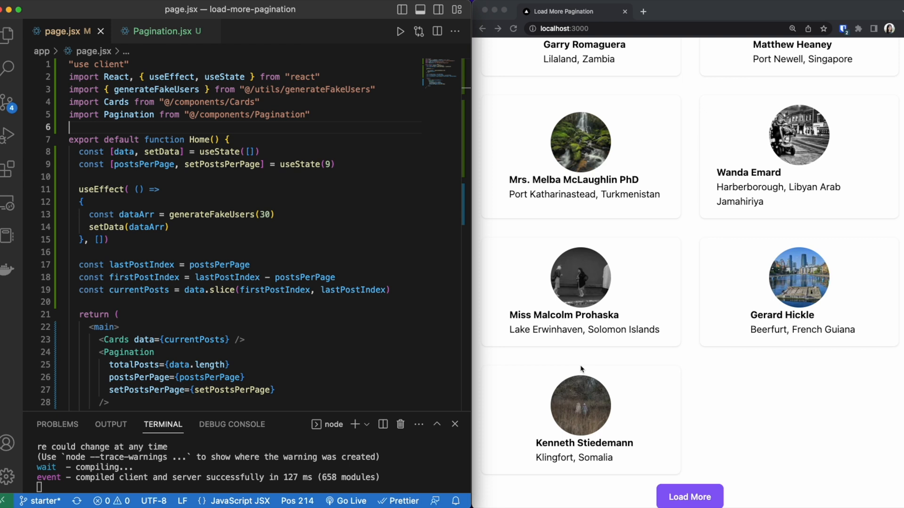
type("cl")
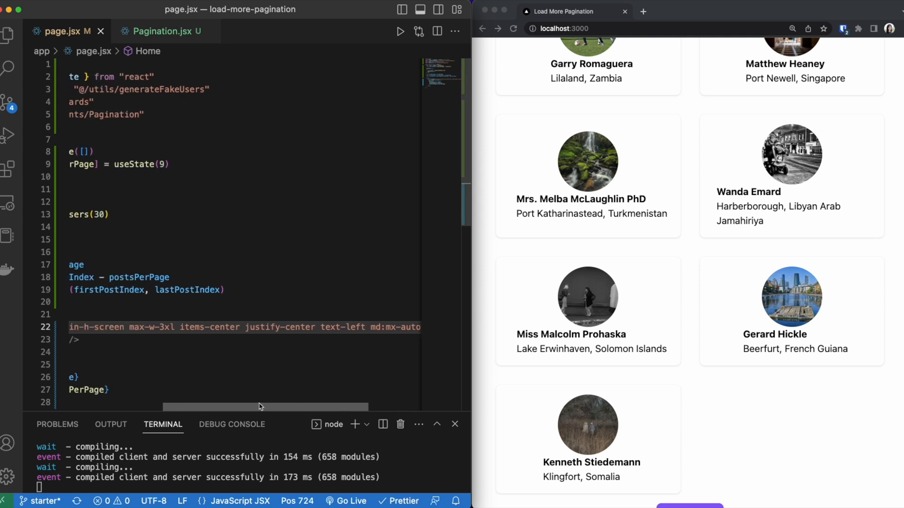
Give the body in app/layout.jsx className="bg-gray-200" for a light gray background
left_click(152, 31)
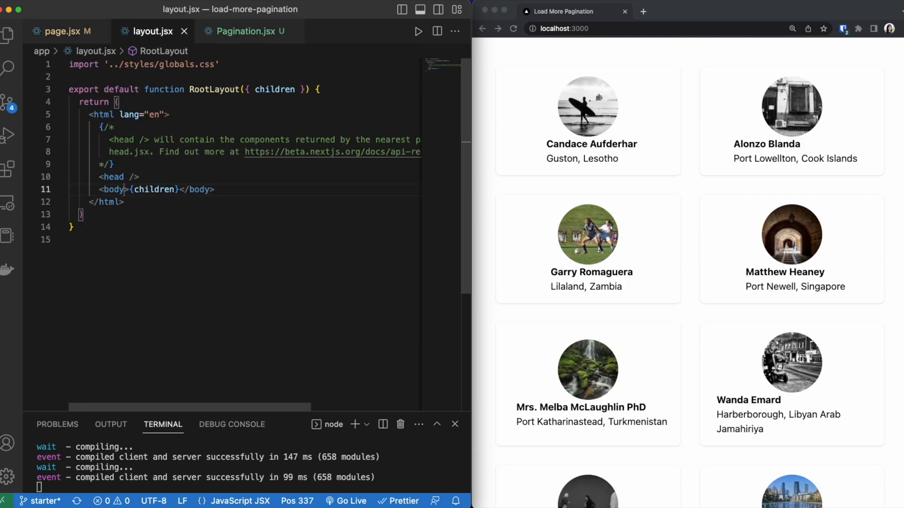
type("className=\"\"")
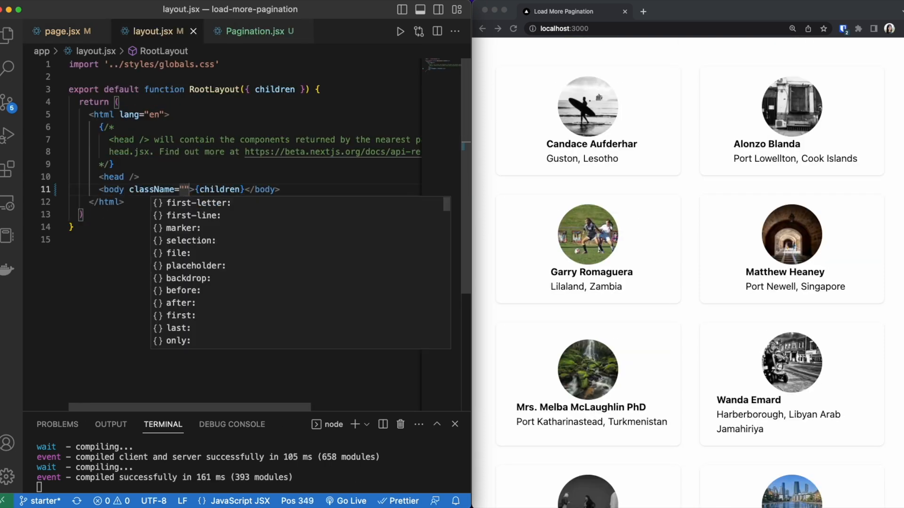
type("bg-gray")
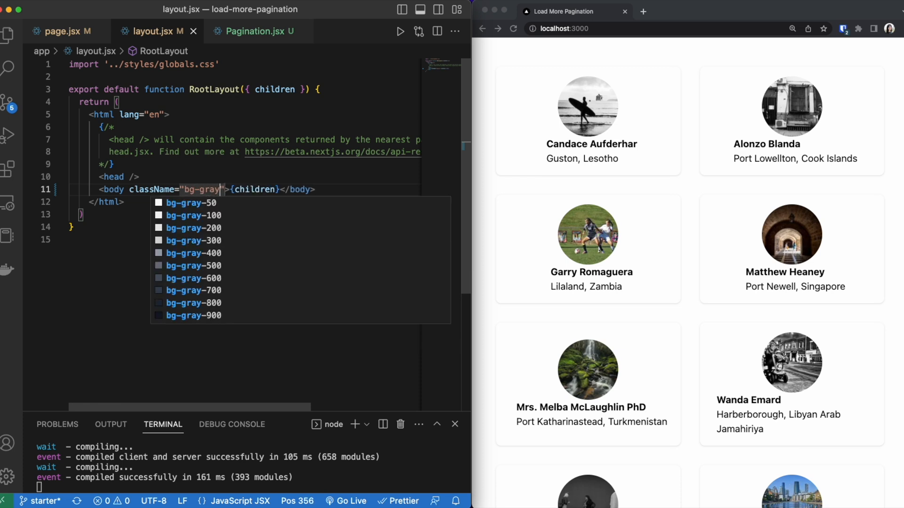
left_click(192, 227)
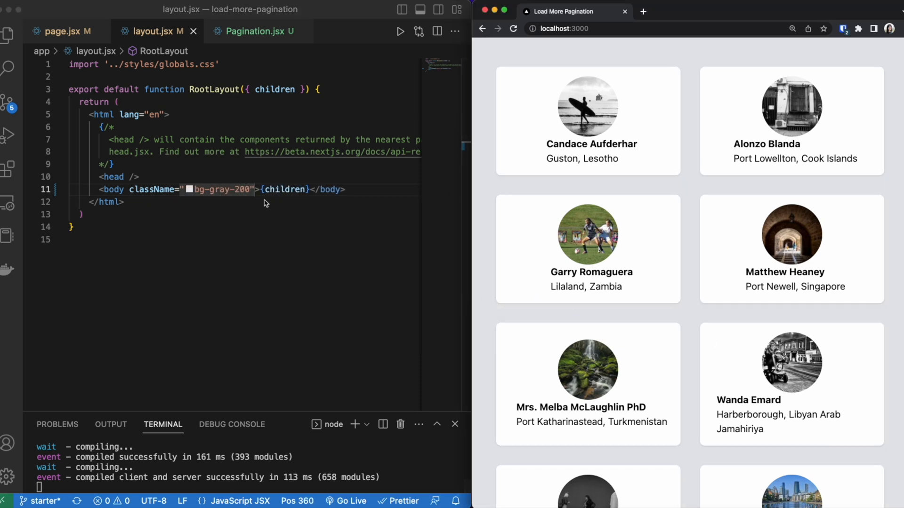
scroll("down", 3)
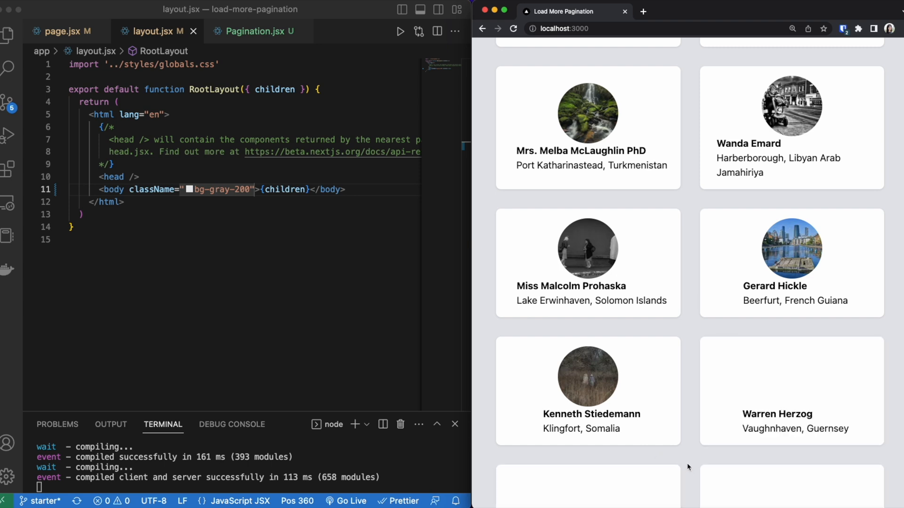
scroll("down", 3)
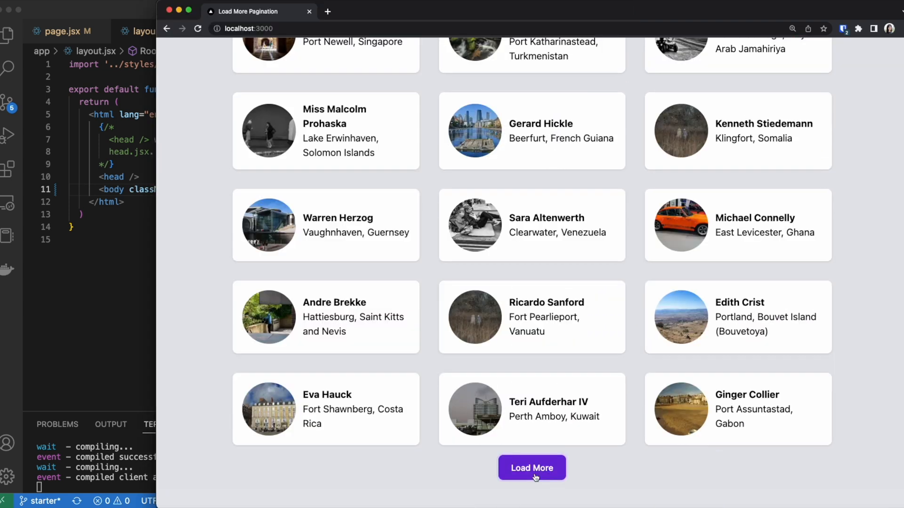
Load the next batch of users in Chrome and scroll through the full three-column grid
left_click(532, 468)
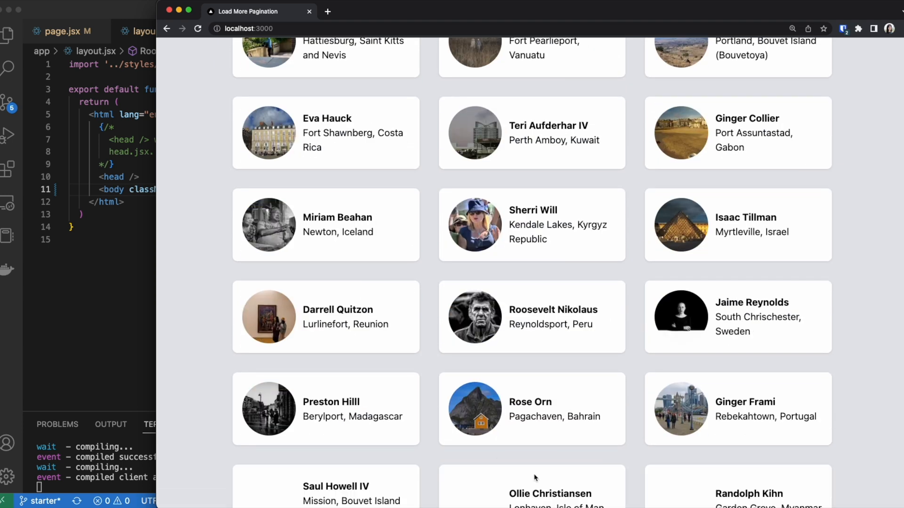
scroll("down", 3)
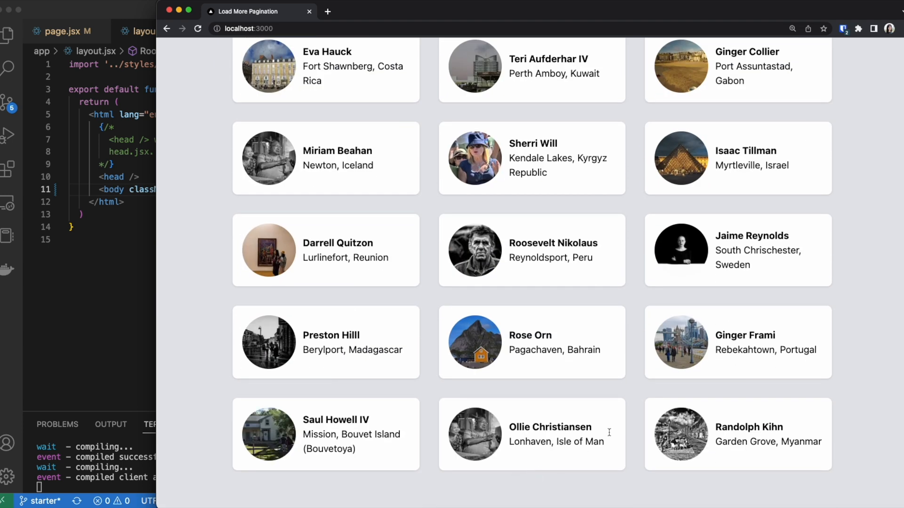
mouse_move(518, 456)
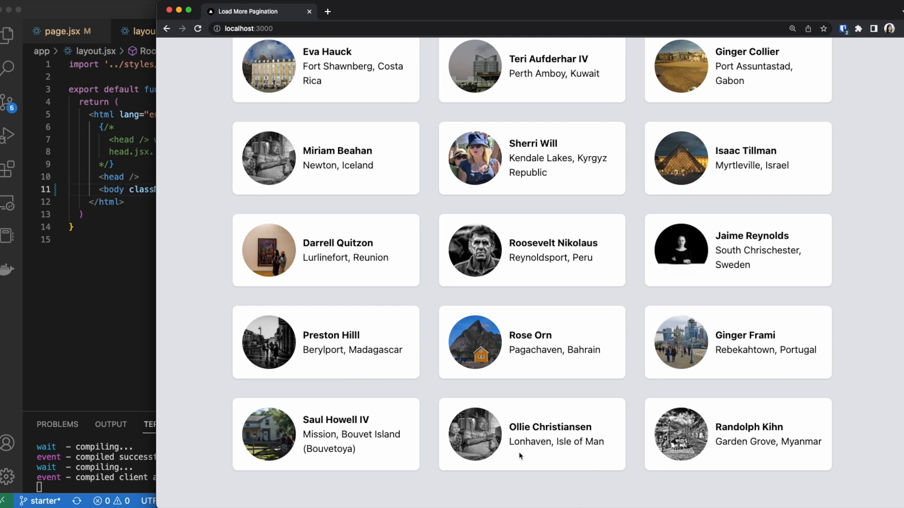